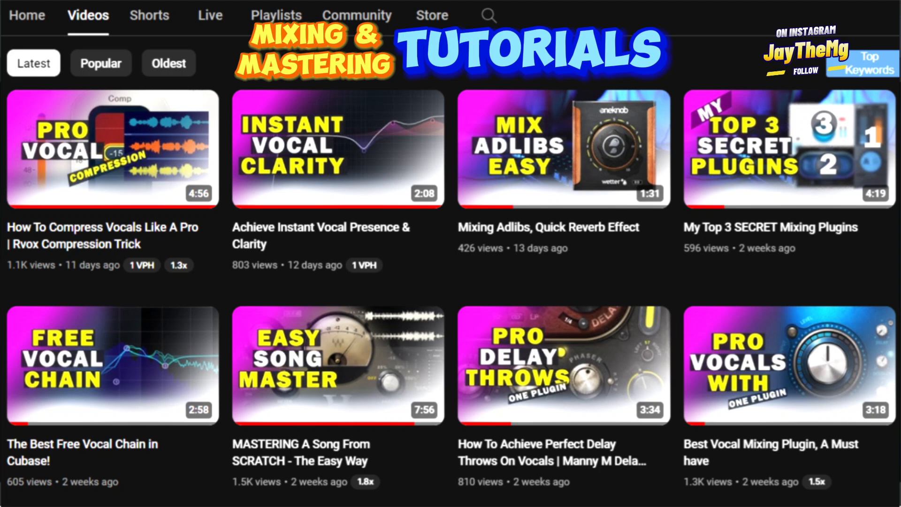
Step: Open the Antares Mic Mod editor from the vocal track's insert slot, leaving both mics bypassed
scroll(down, 3)
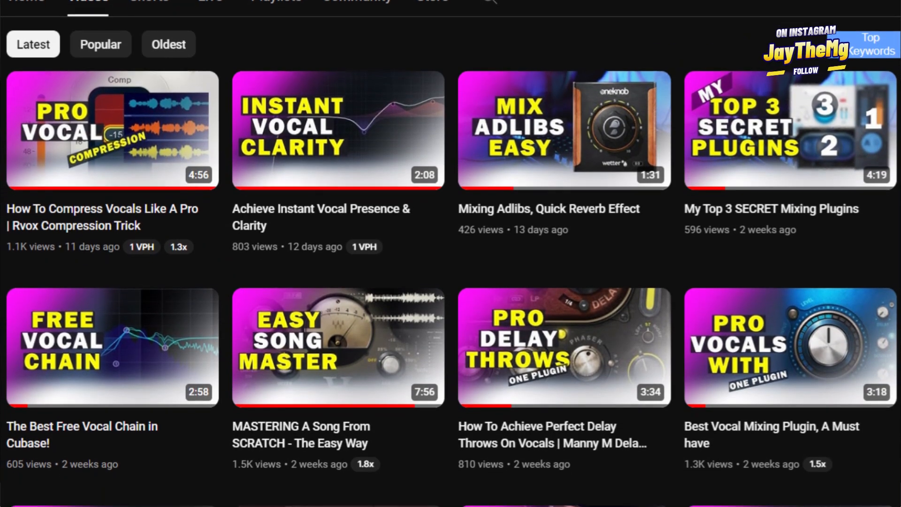
scroll(down, 3)
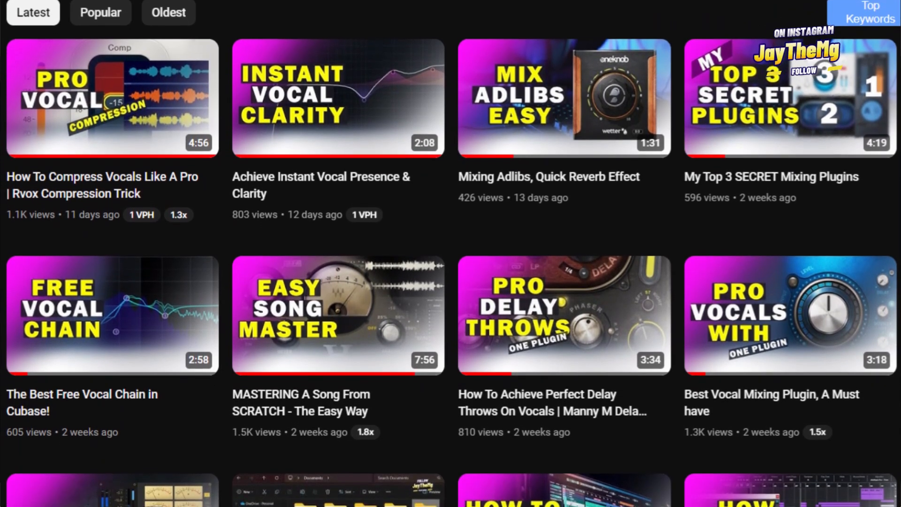
scroll(down, 3)
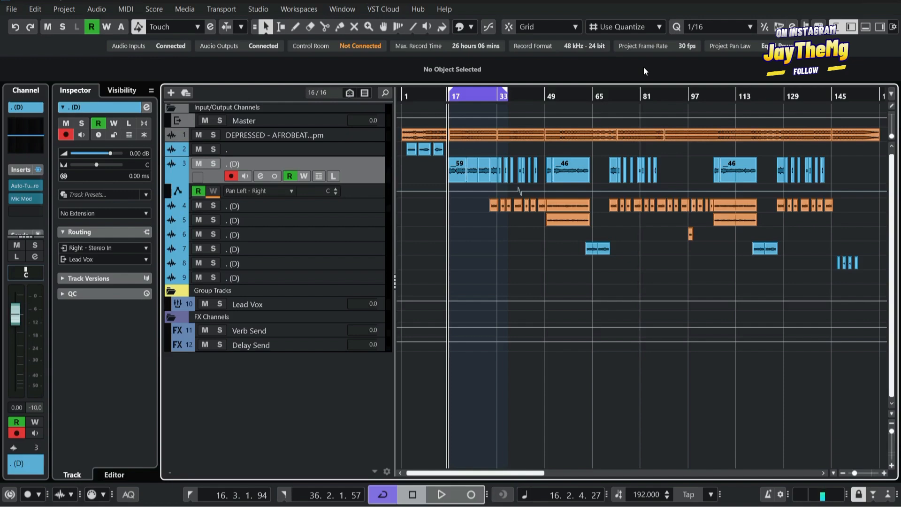
mouse_move(365, 167)
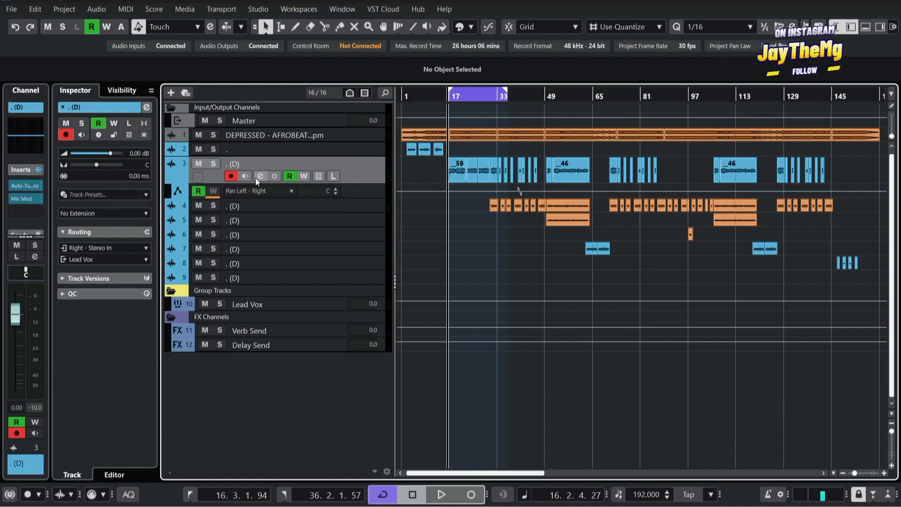
mouse_move(25, 198)
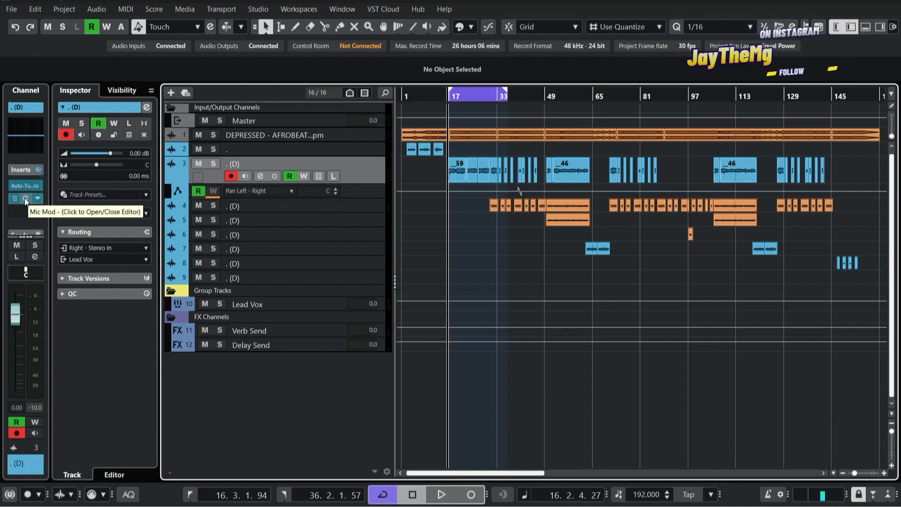
click(25, 198)
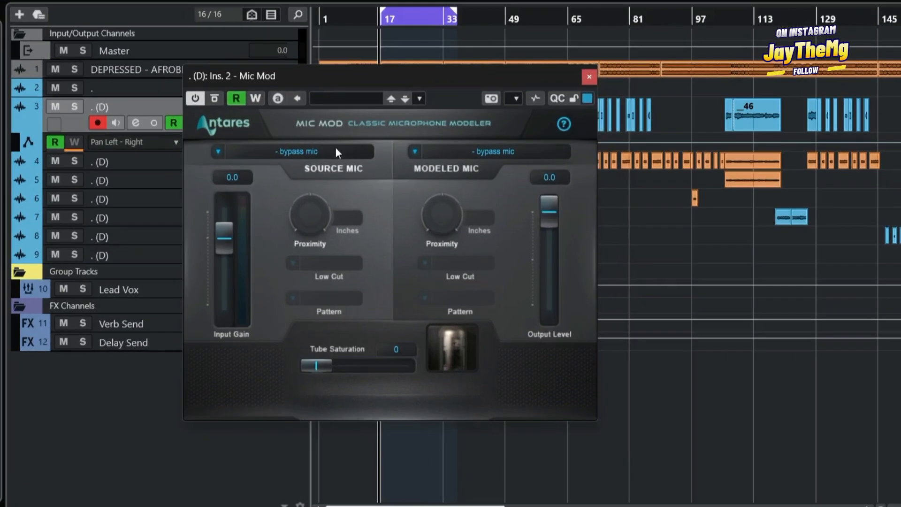
mouse_move(315, 163)
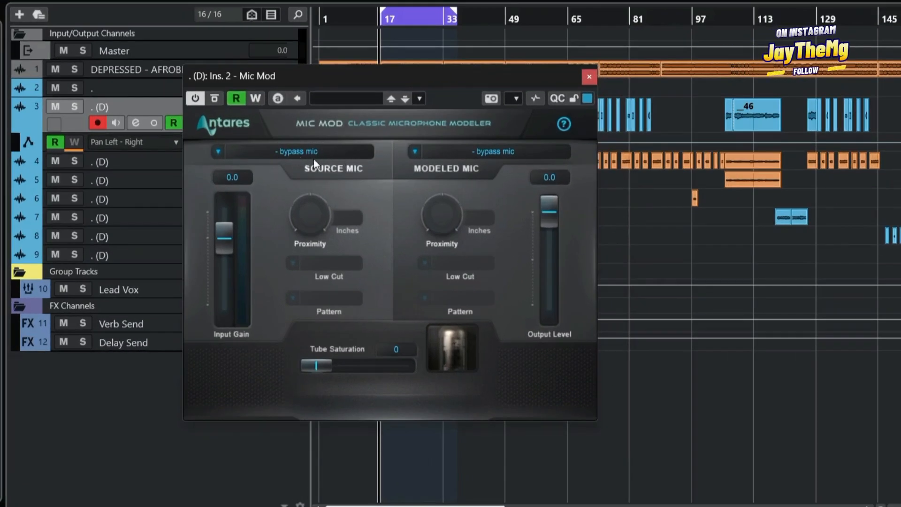
click(297, 151)
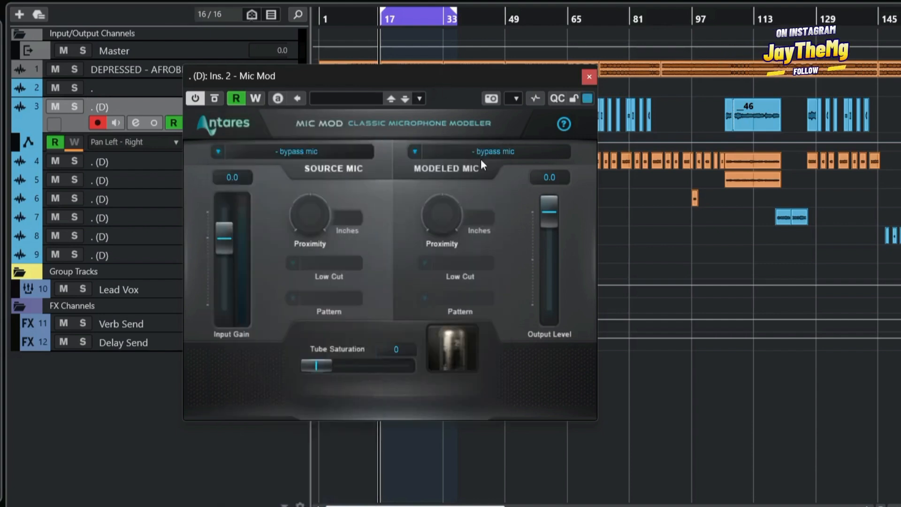
mouse_move(506, 159)
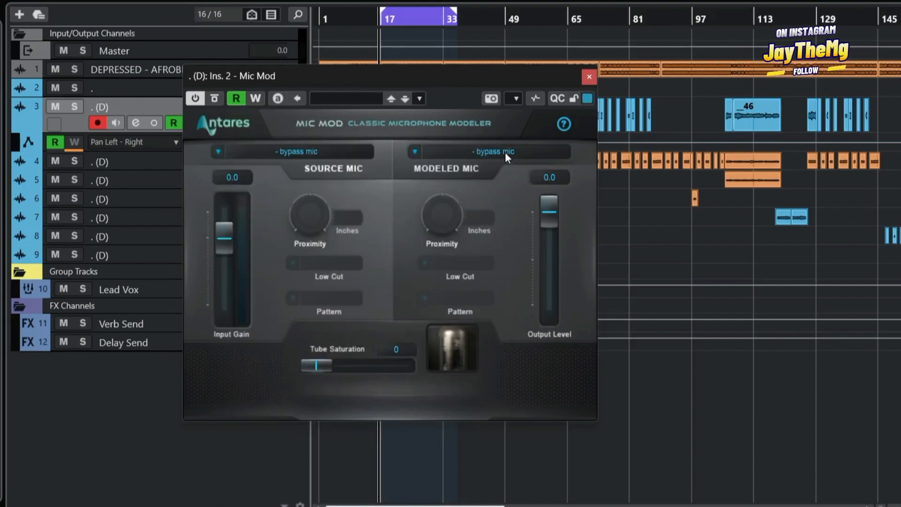
click(494, 152)
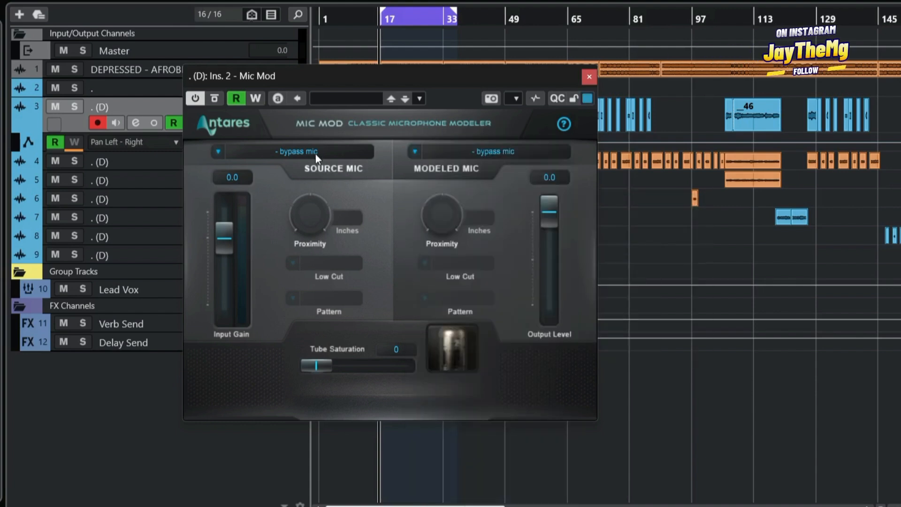
Step: Set Mic Mod's source microphone to the Audio Technica AT2020
click(296, 151)
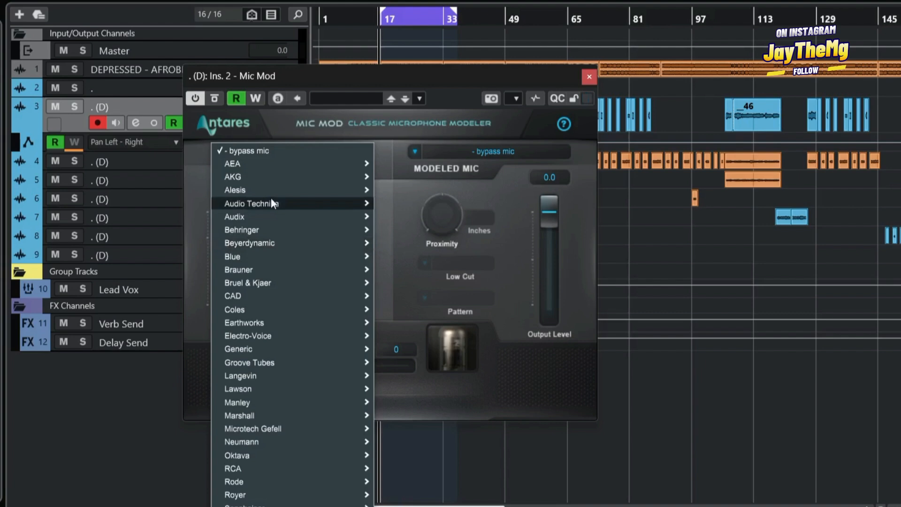
click(251, 203)
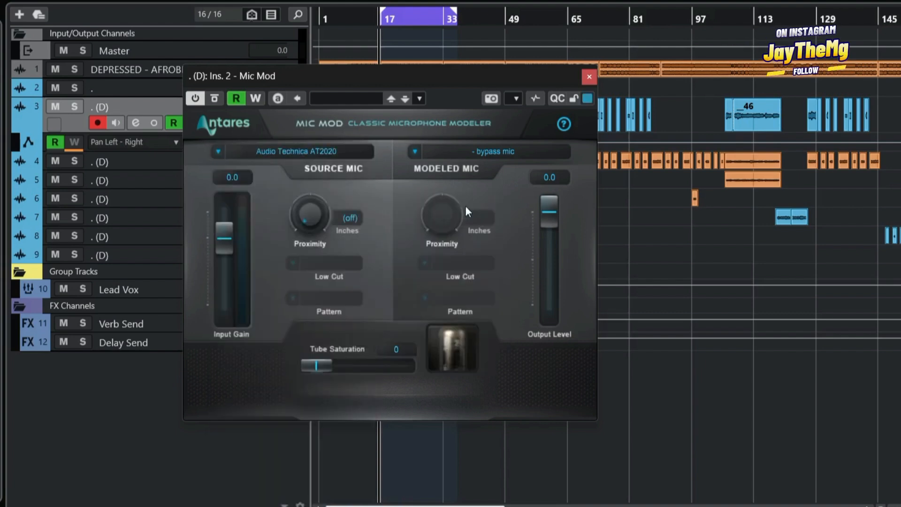
click(493, 151)
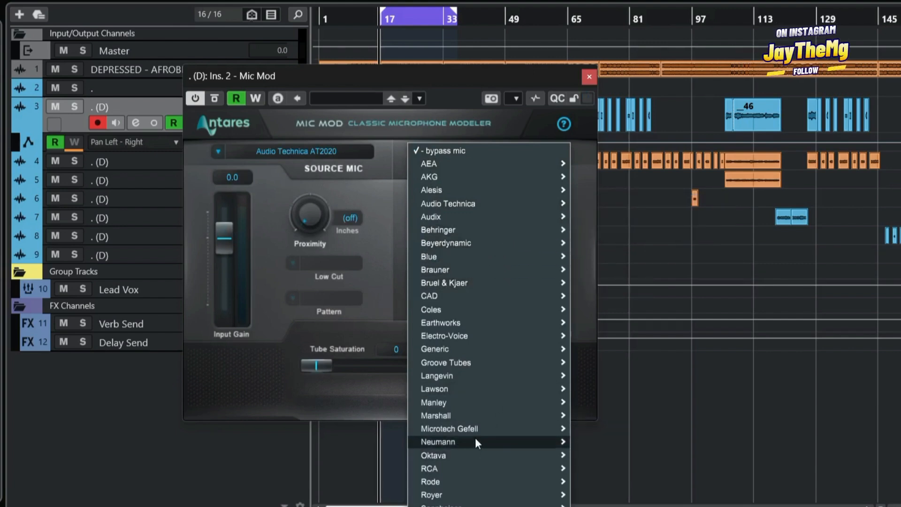
mouse_move(430, 482)
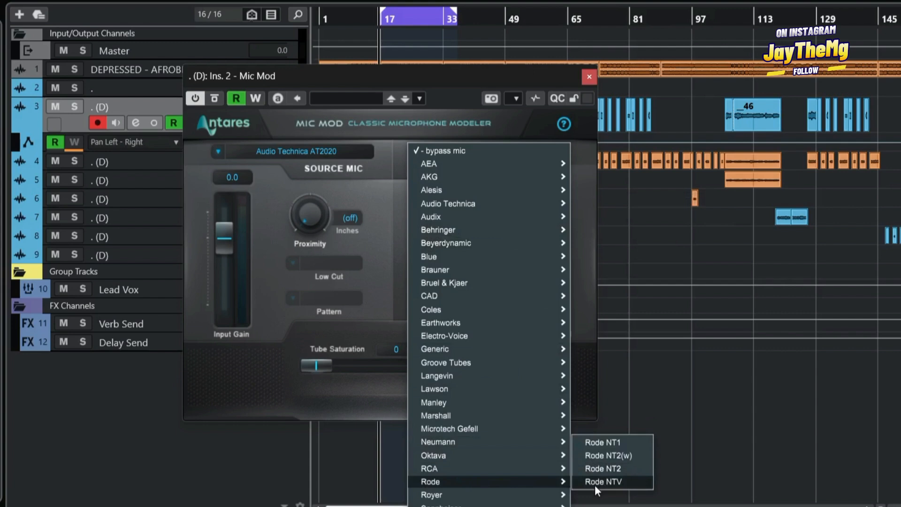
Step: Select the Rode NT1 as Mic Mod's modeled microphone
click(601, 442)
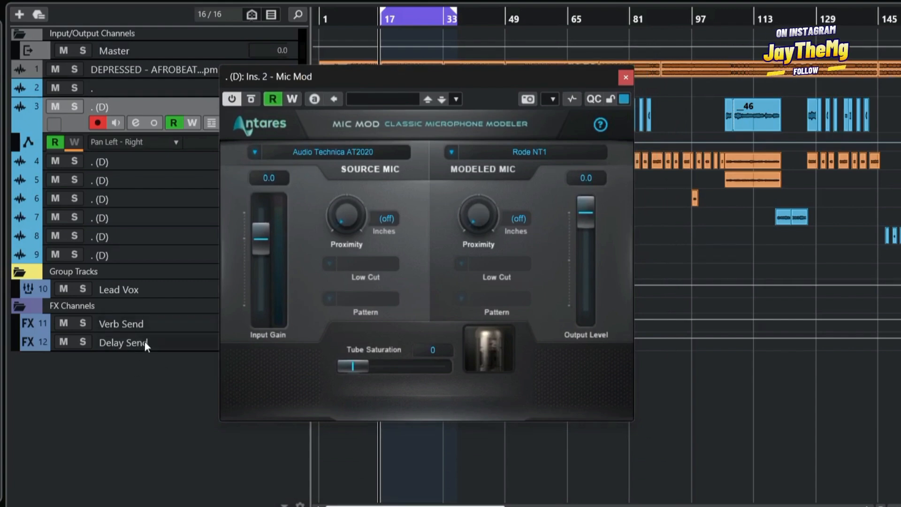
mouse_move(173, 304)
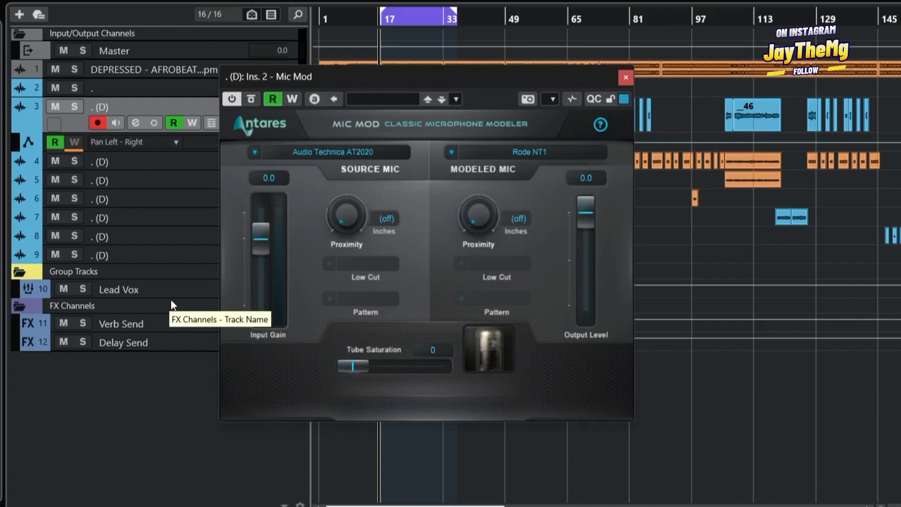
mouse_move(507, 182)
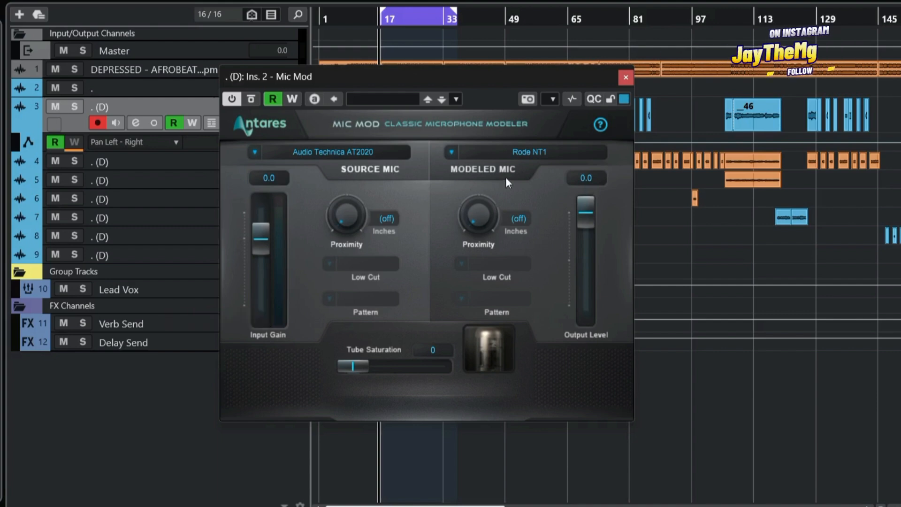
mouse_move(557, 161)
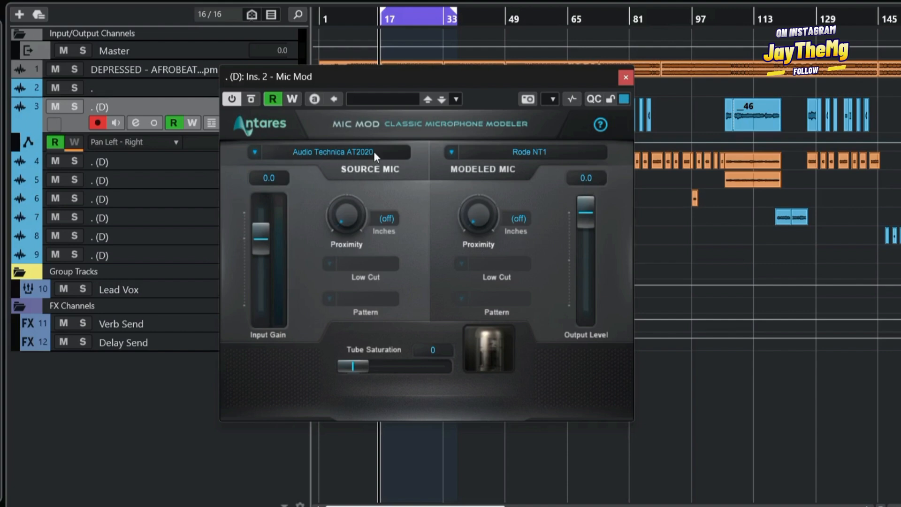
mouse_move(371, 92)
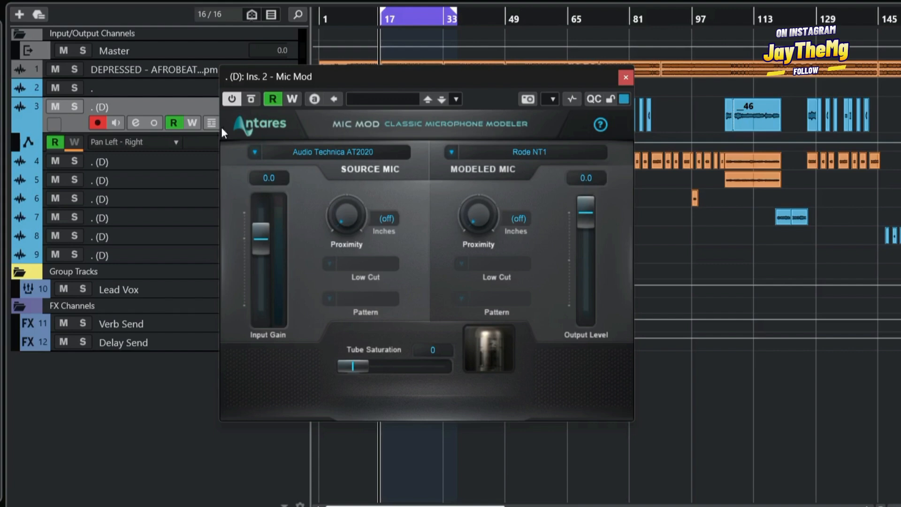
mouse_move(250, 99)
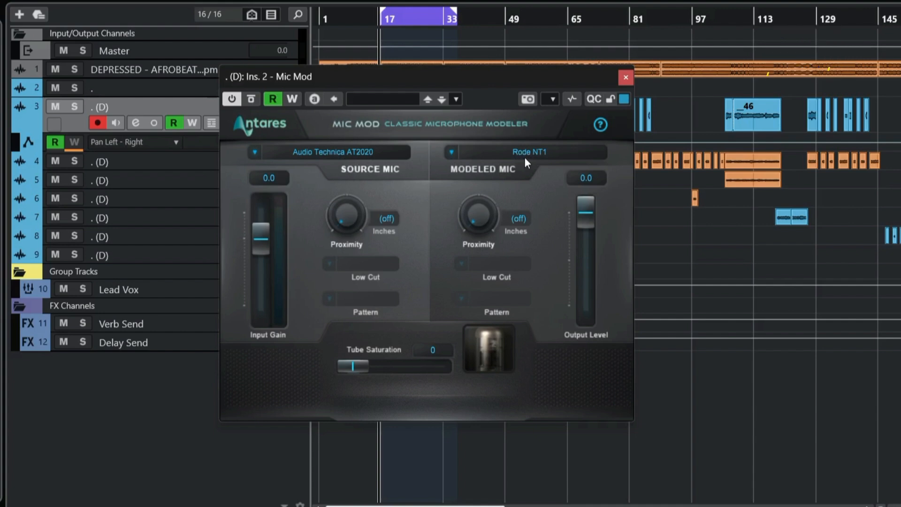
mouse_move(357, 168)
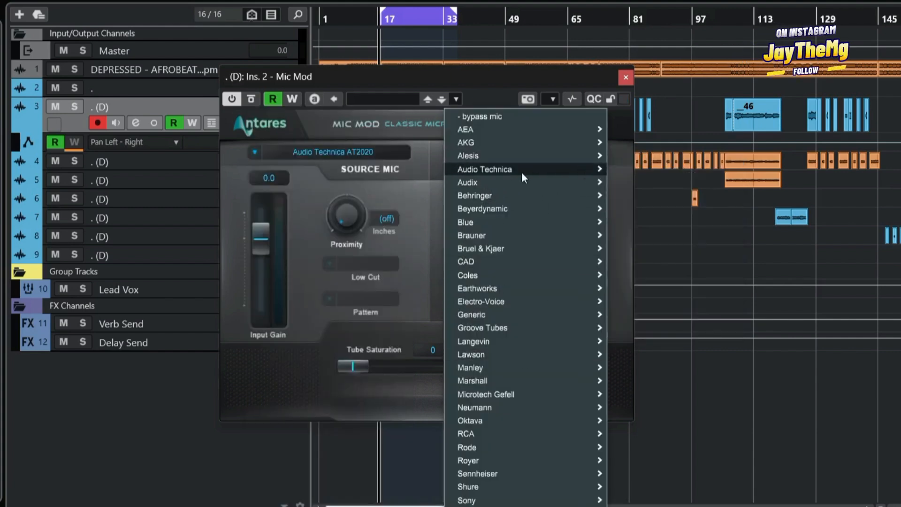
mouse_move(529, 236)
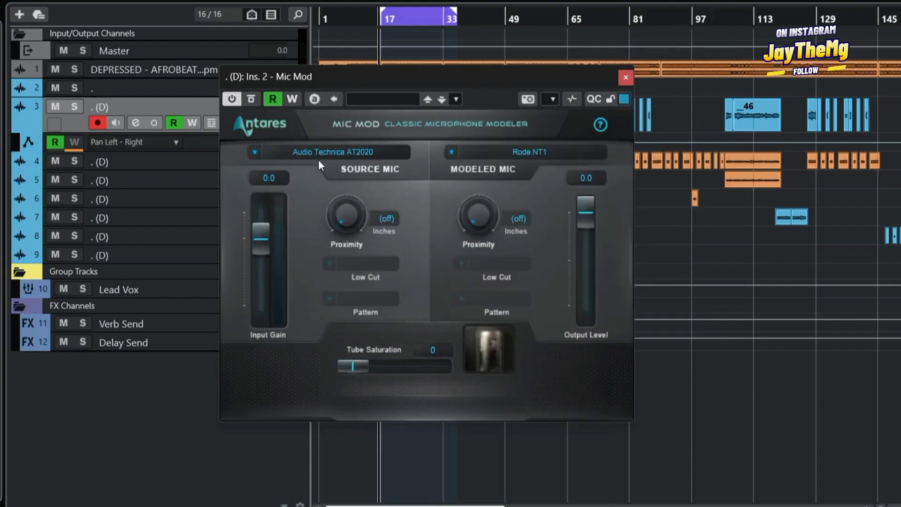
Step: Set the source mic back to '- bypass mic' and close the Mic Mod window
click(328, 152)
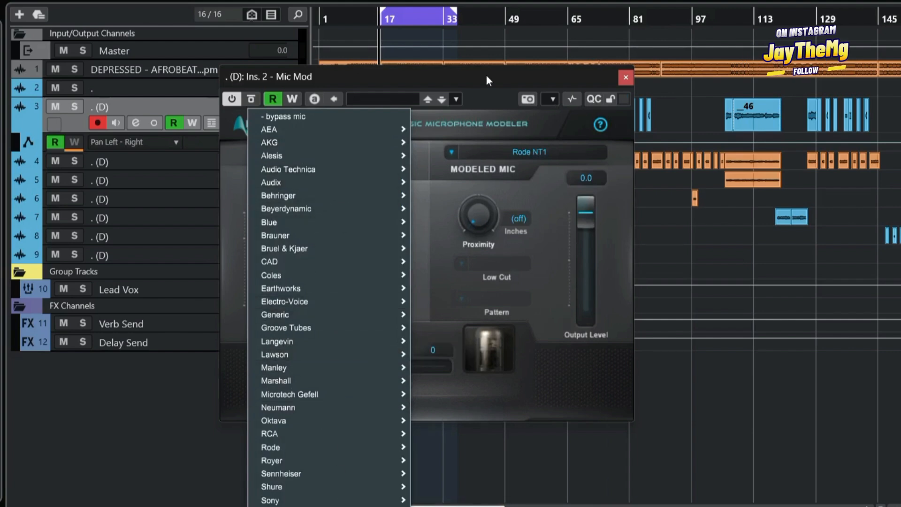
mouse_move(286, 117)
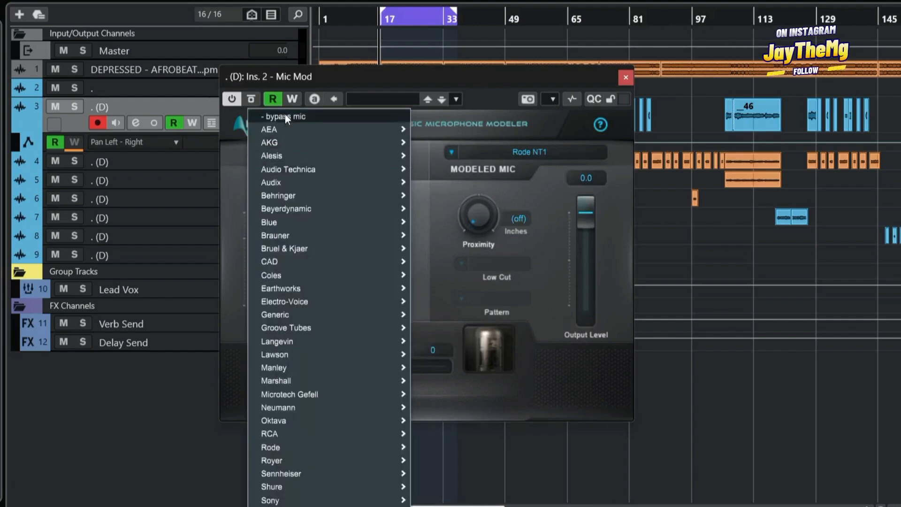
click(284, 116)
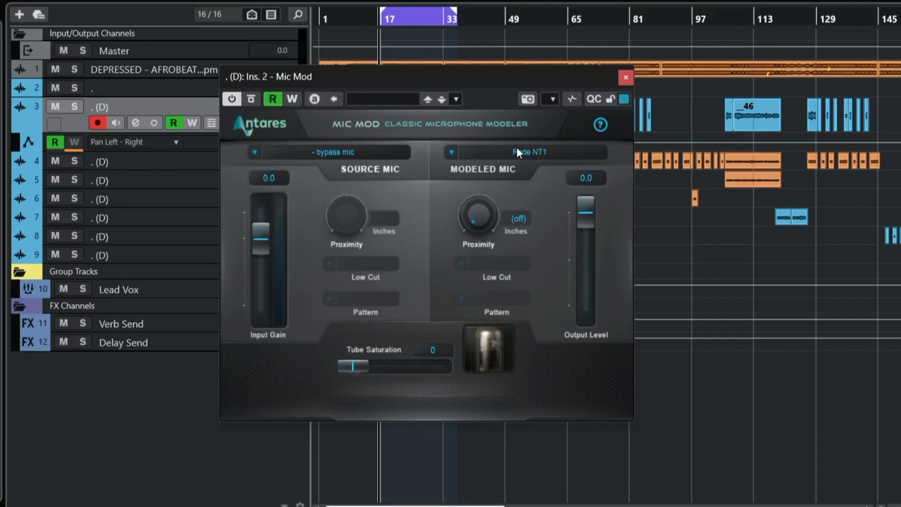
click(625, 77)
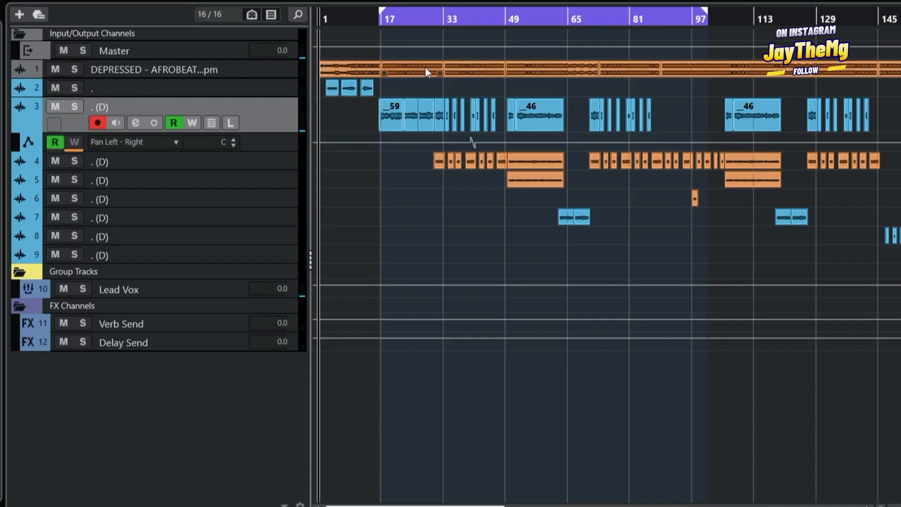